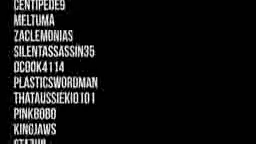
scroll(down, 3)
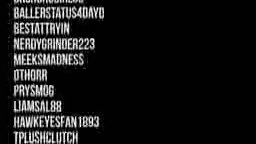
scroll(down, 3)
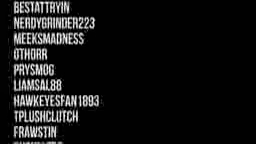
scroll(down, 3)
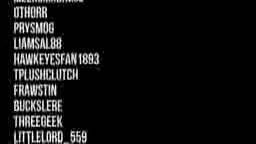
scroll(down, 3)
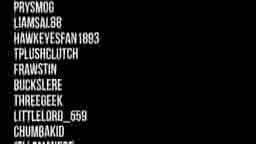
scroll(down, 3)
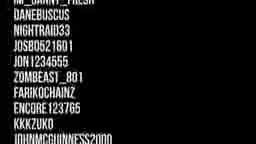
scroll(down, 3)
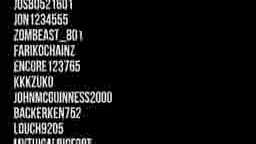
scroll(down, 3)
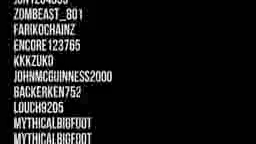
scroll(down, 3)
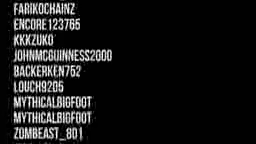
scroll(down, 3)
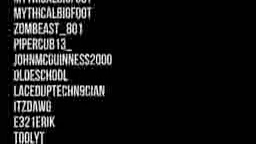
scroll(down, 3)
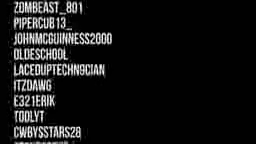
scroll(down, 3)
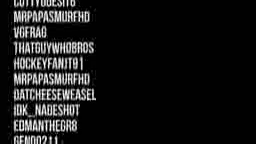
scroll(down, 3)
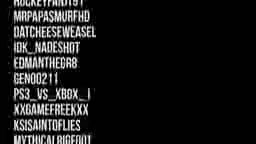
scroll(down, 3)
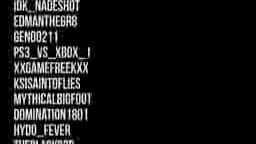
scroll(down, 3)
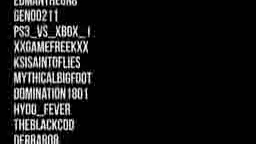
scroll(down, 3)
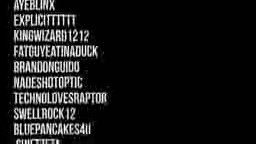
scroll(down, 3)
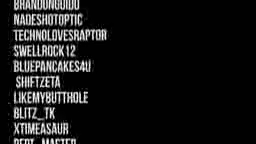
scroll(down, 3)
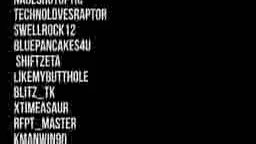
scroll(down, 3)
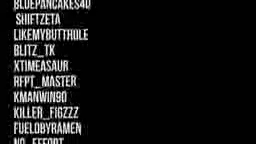
scroll(down, 3)
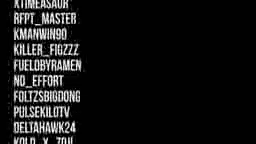